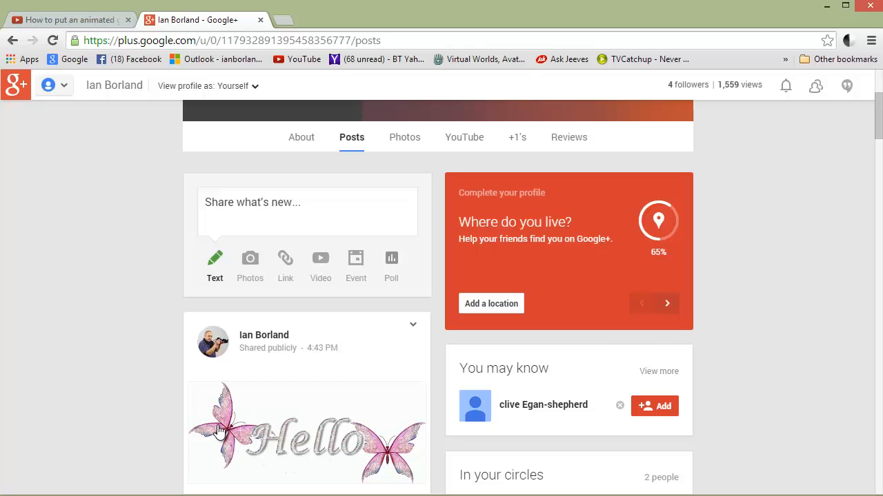
pyautogui.moveTo(296, 444)
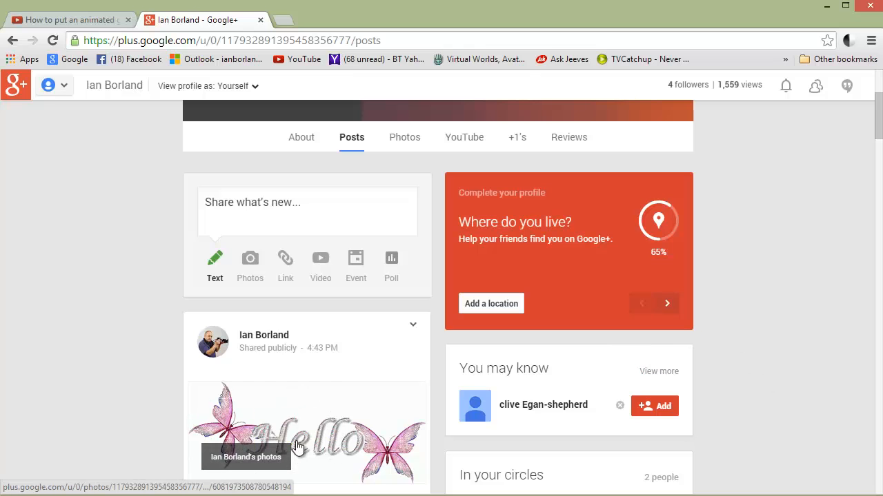
pyautogui.moveTo(196, 428)
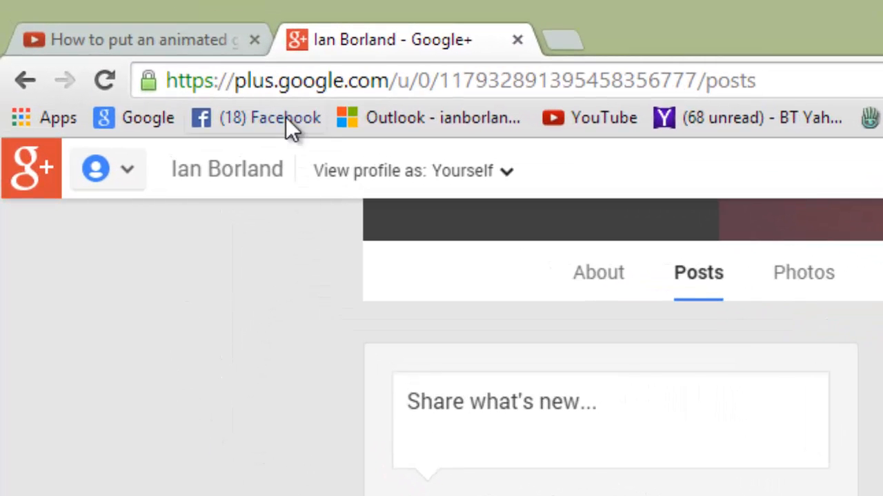
pyautogui.moveTo(317, 80)
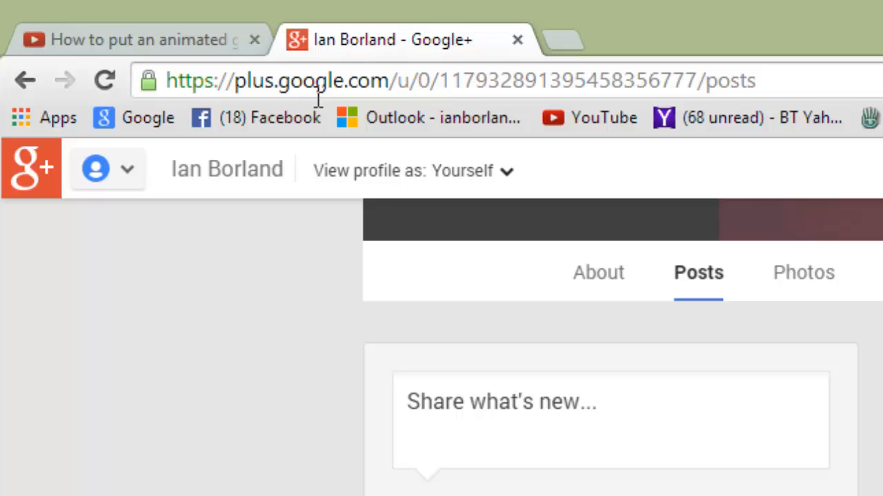
pyautogui.moveTo(85, 407)
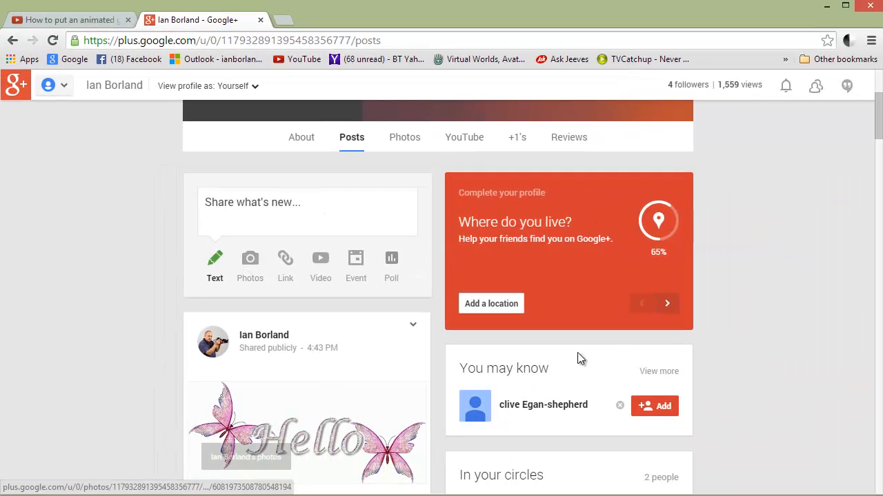
# Open the Hello GIF in the photo viewer and copy its hello22.gif img tag from the inspector
pyautogui.scroll(-3)
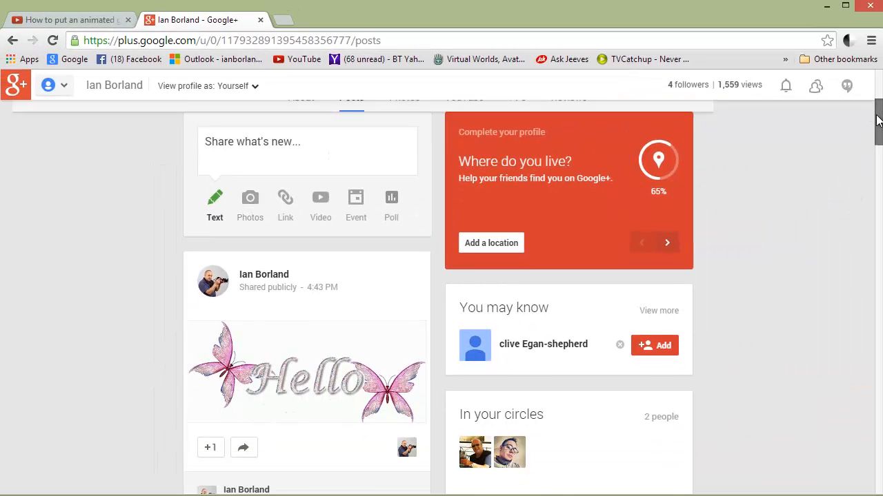
pyautogui.scroll(-3)
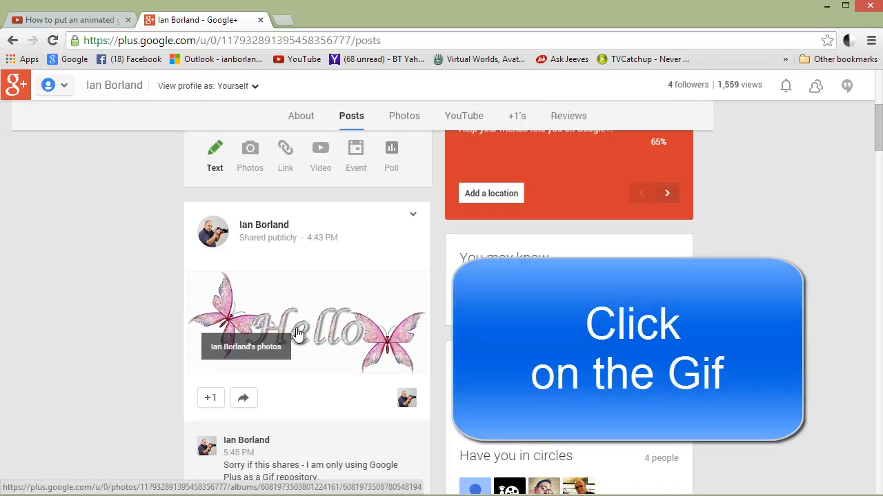
pyautogui.click(306, 320)
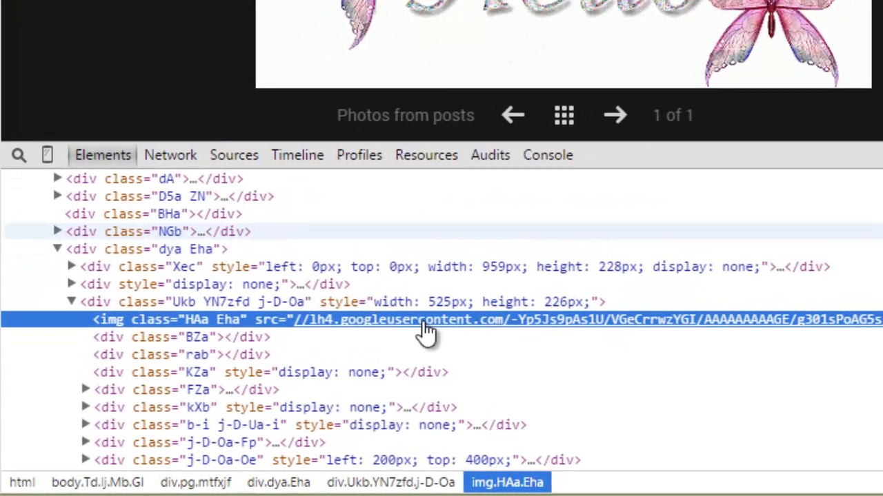
pyautogui.press('ctrl+c')
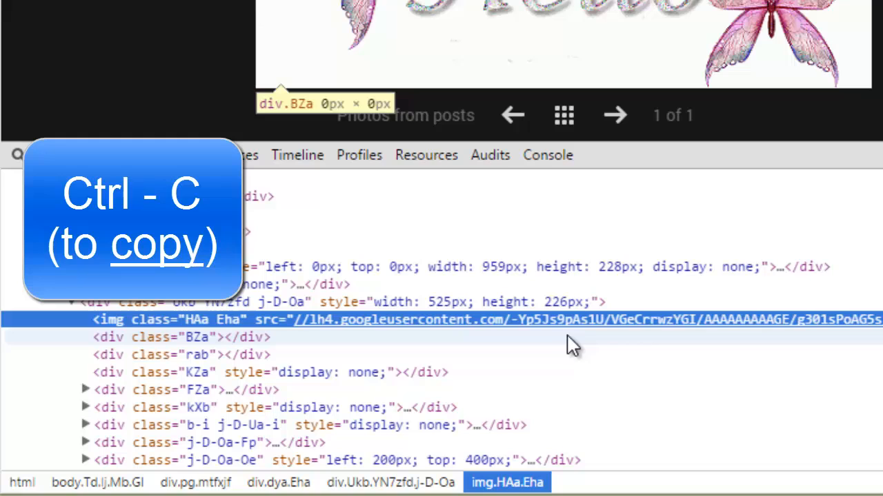
pyautogui.moveTo(637, 345)
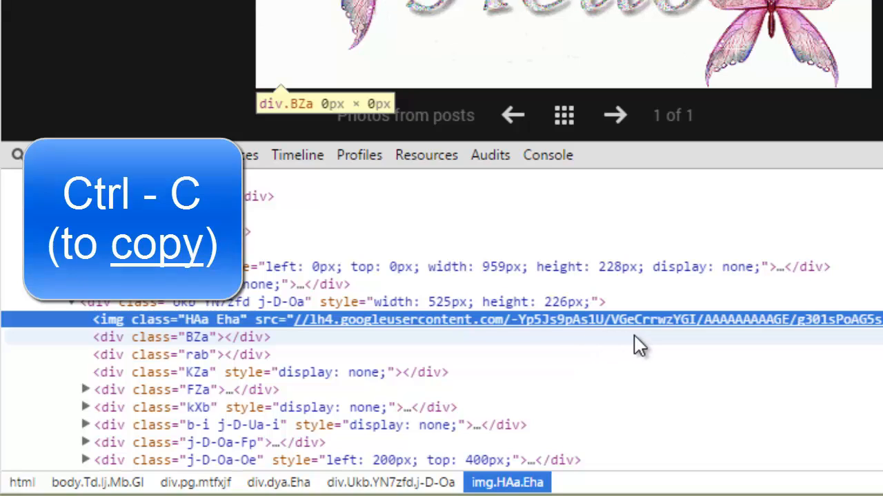
pyautogui.press('ctrl+c')
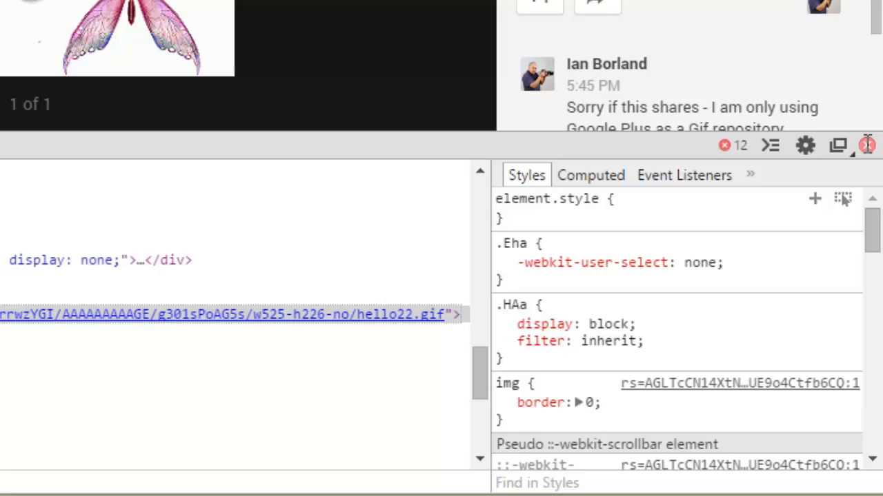
# Start a new blank Notepad note and paste the copied hello22.gif img tag into it
pyautogui.click(866, 145)
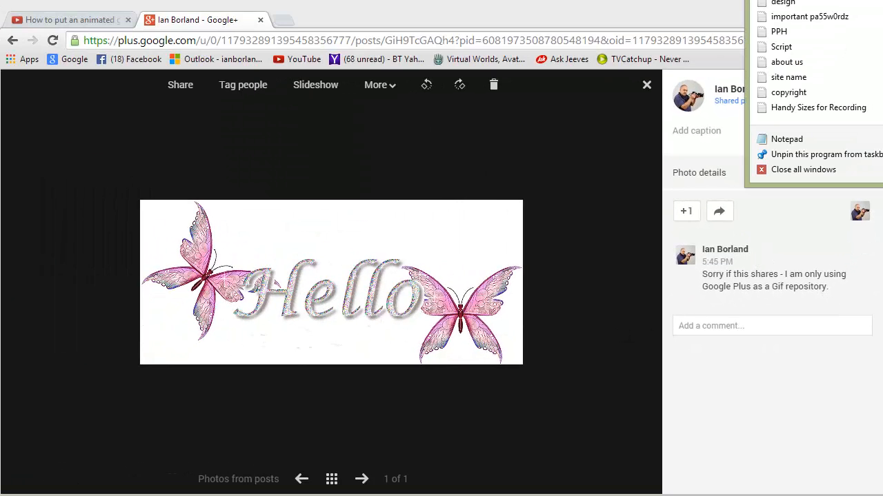
pyautogui.click(786, 138)
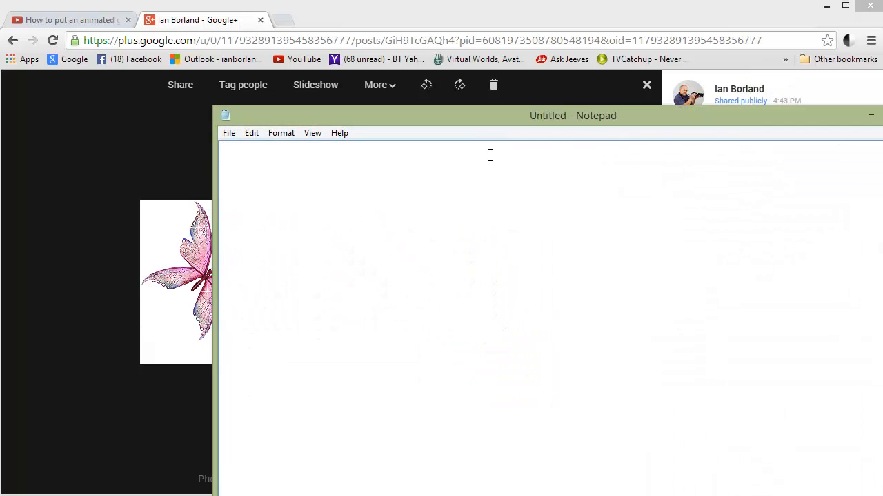
pyautogui.moveTo(458, 168)
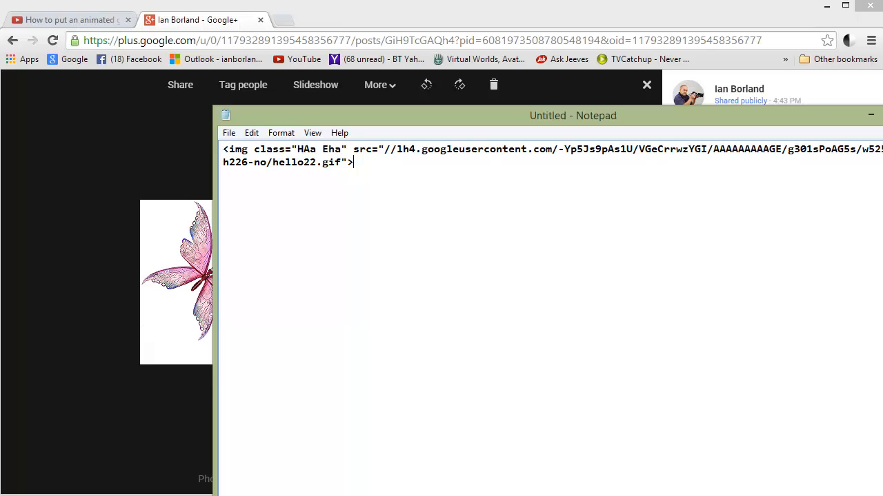
pyautogui.click(334, 19)
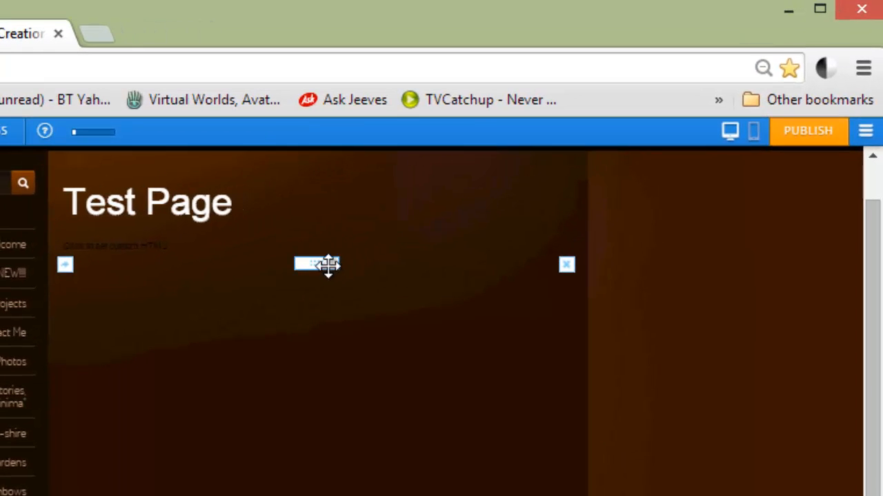
# Drag a Custom HTML block onto the Test Page just under its title
pyautogui.moveTo(317, 264); pyautogui.dragTo(317, 237)
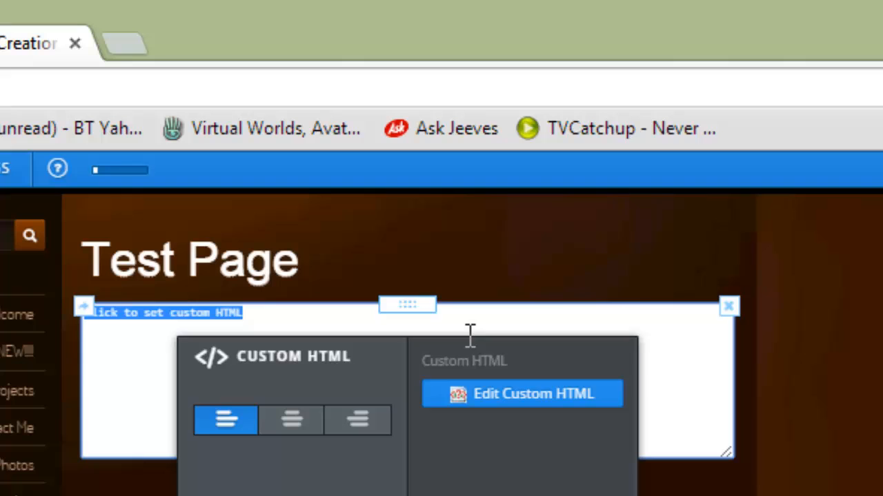
pyautogui.moveTo(535, 402)
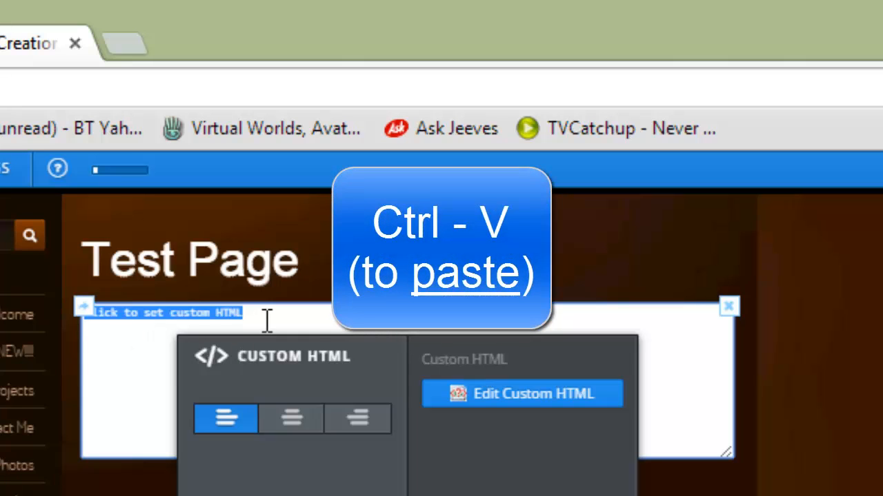
# Paste the hello22.gif img tag into the Custom HTML block so the butterfly renders
pyautogui.press('ctrl+v')
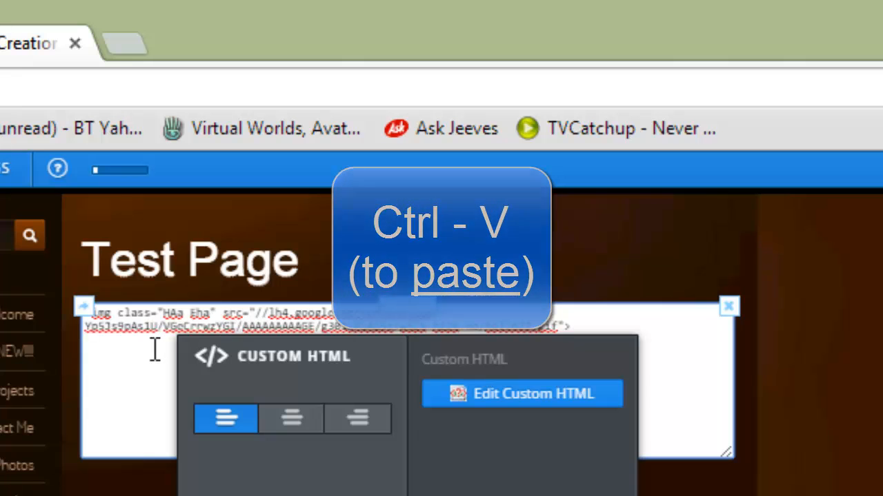
pyautogui.press('ctrl+v')
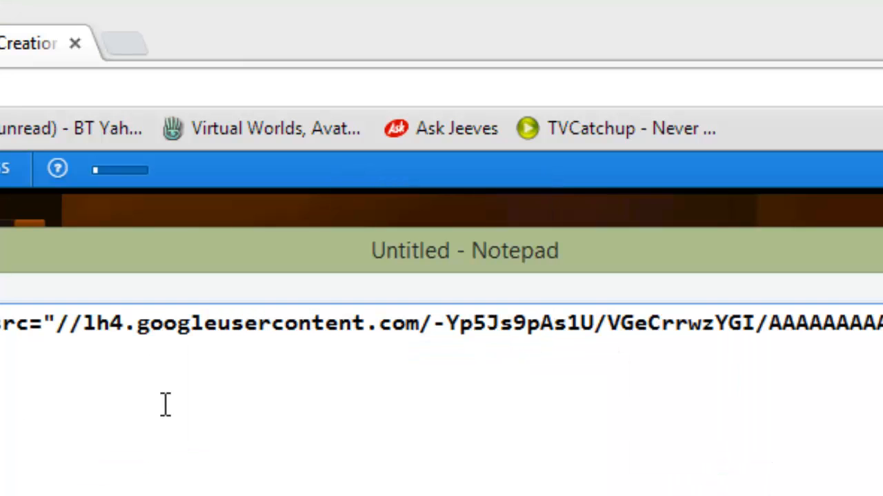
pyautogui.moveTo(47, 366)
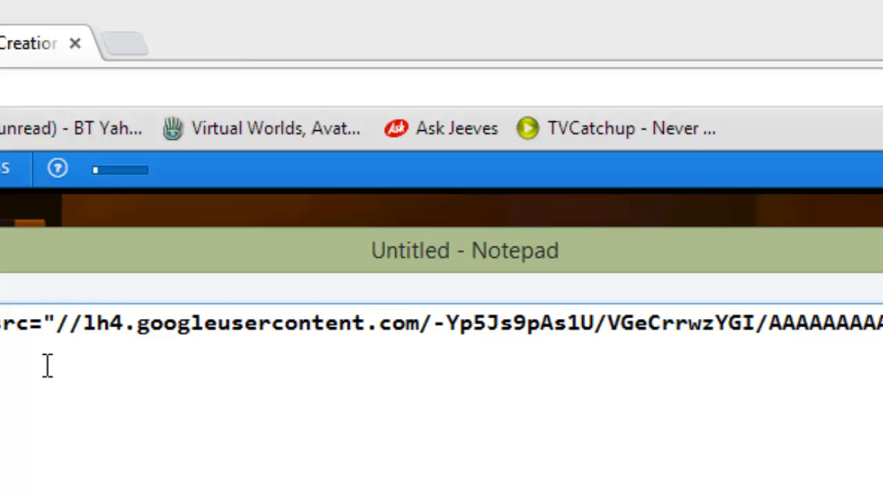
pyautogui.moveTo(306, 138)
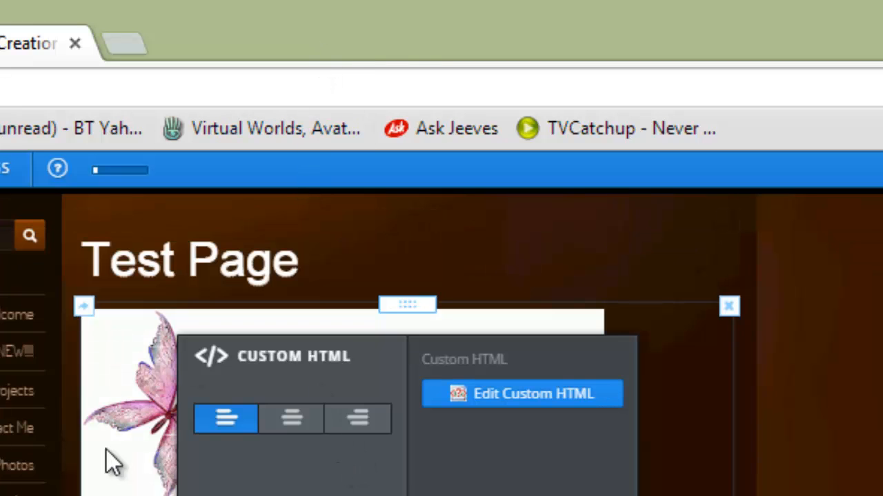
pyautogui.moveTo(279, 403)
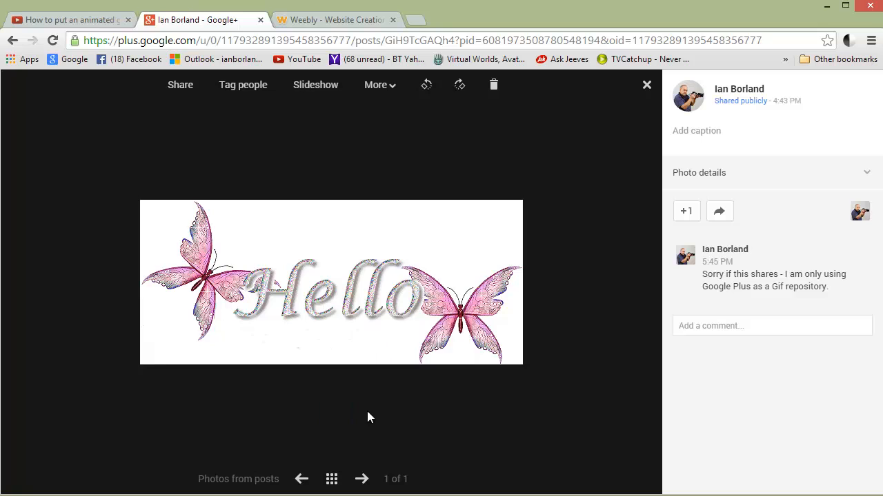
# Reveal the viewer page's code with F12, highlighting the hello22.gif image element
pyautogui.press('F12')
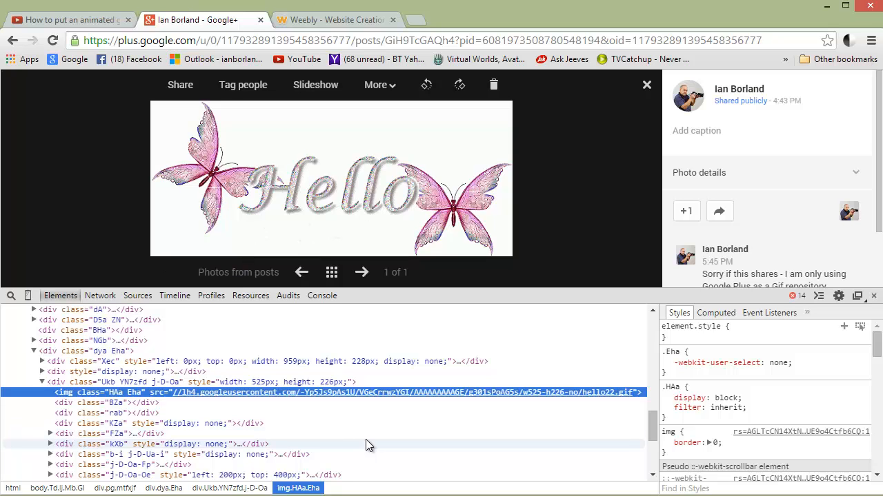
pyautogui.moveTo(334, 362)
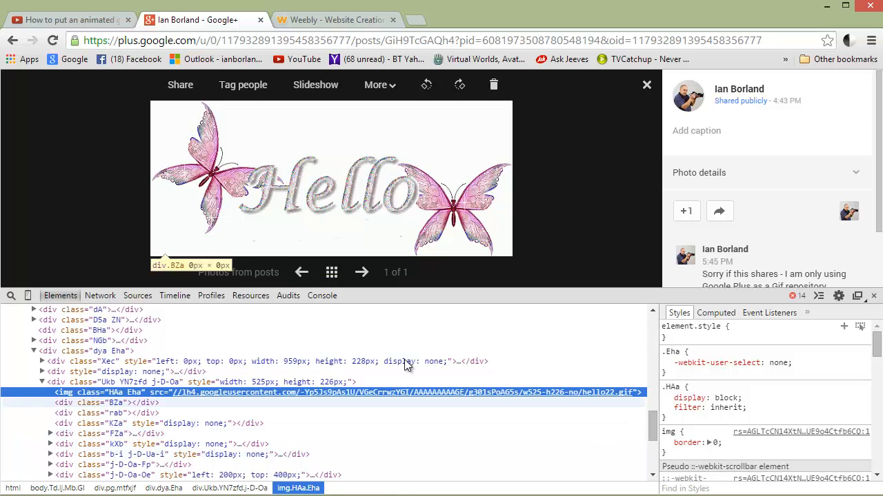
pyautogui.moveTo(599, 248)
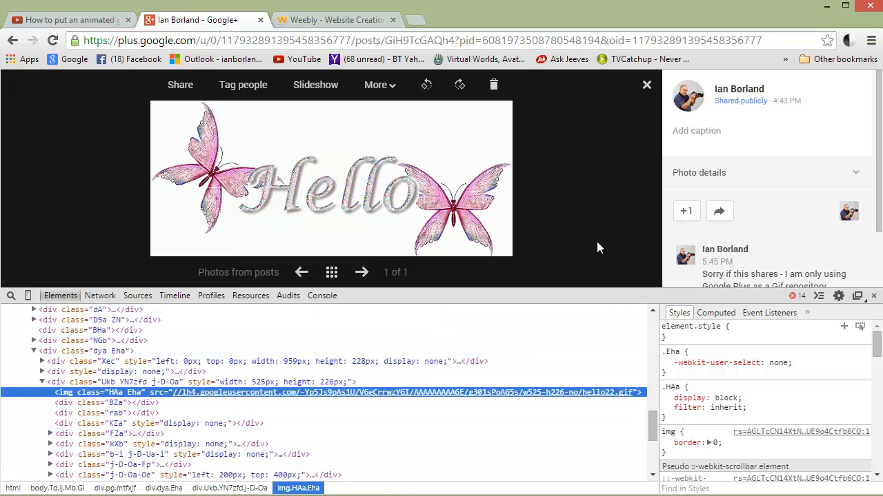